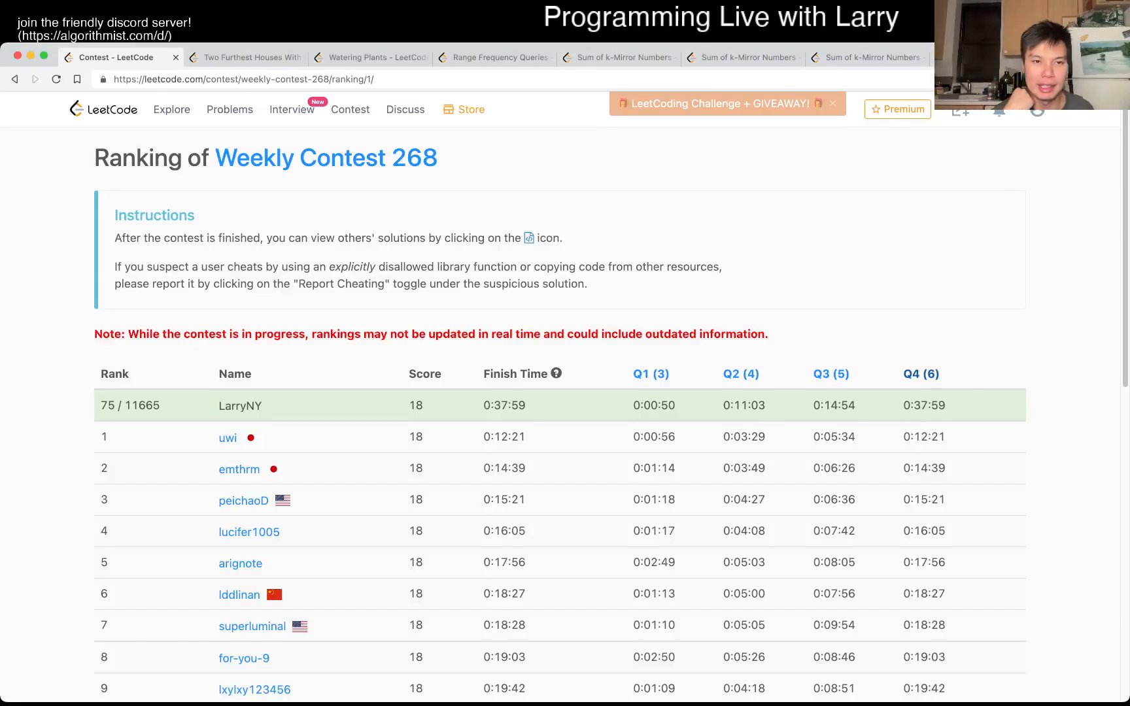
# Switch to the browser tab for the Two Furthest Houses With Different Colors problem
pyautogui.click(248, 58)
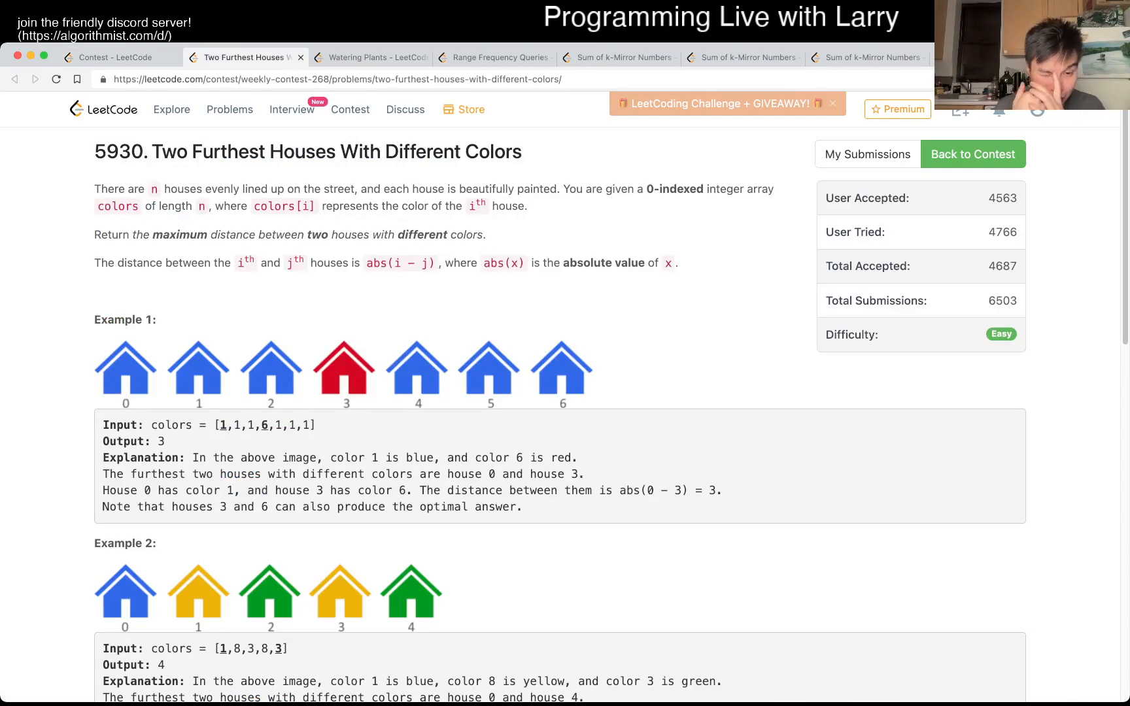
pyautogui.scroll(-3)
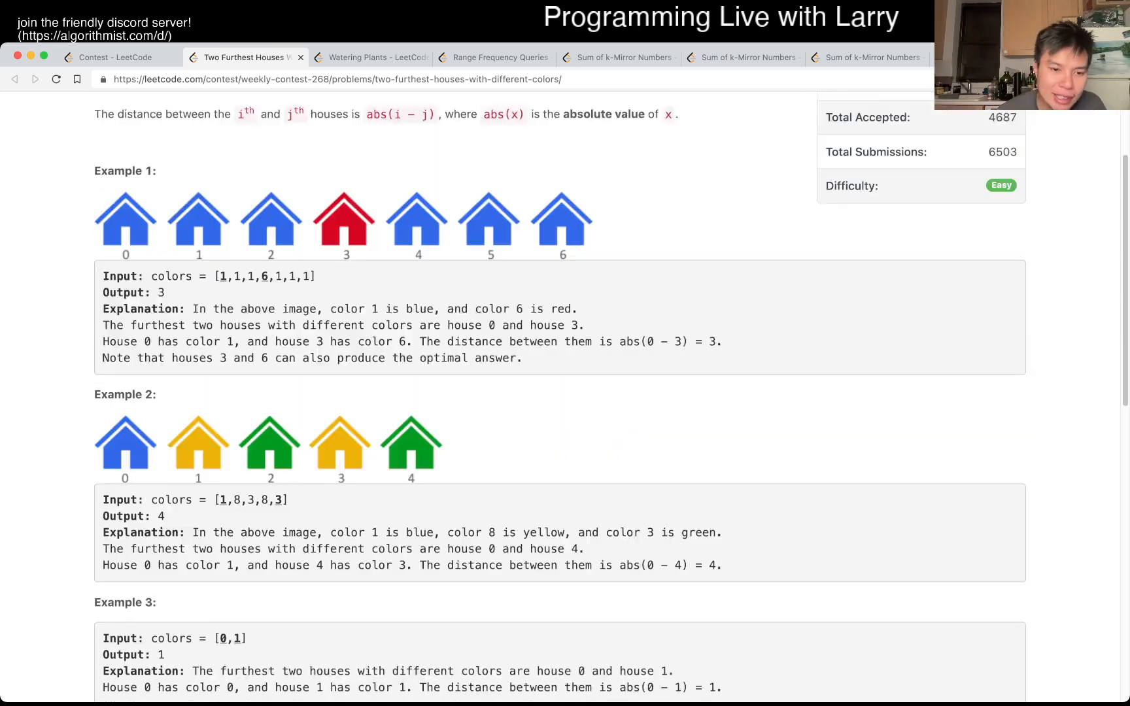
pyautogui.scroll(-3)
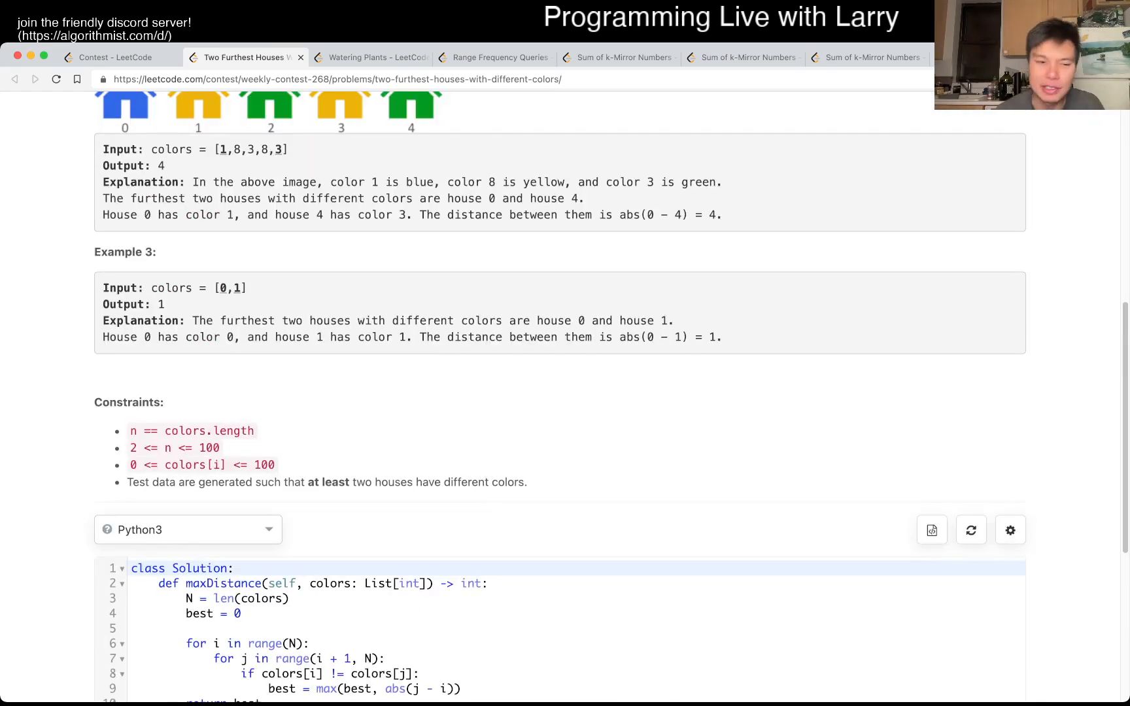
pyautogui.scroll(3)
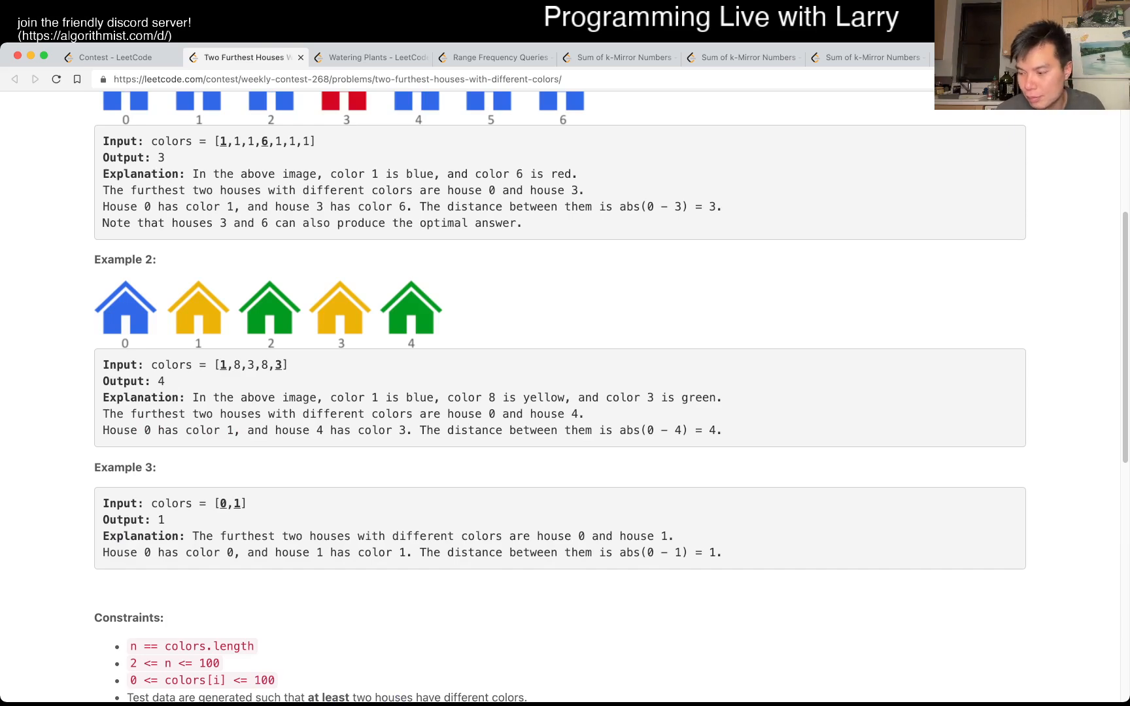
pyautogui.scroll(3)
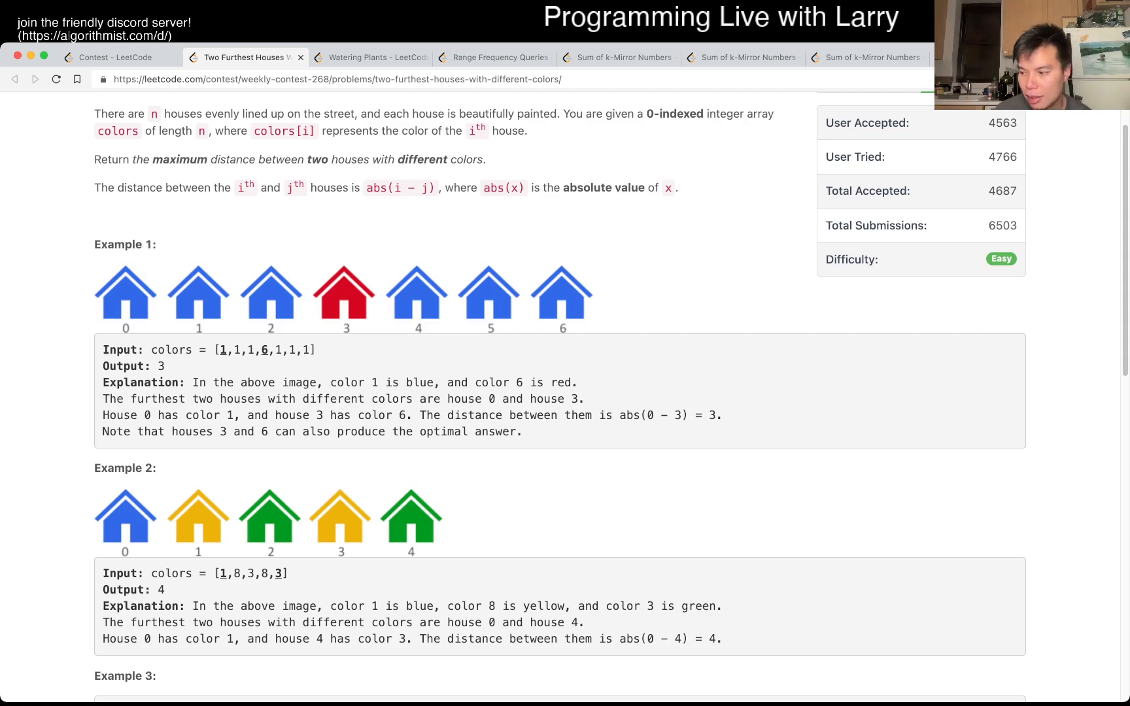
# Scroll the reloaded page down to the empty Python3 maxDistance starter editor
pyautogui.scroll(-3)
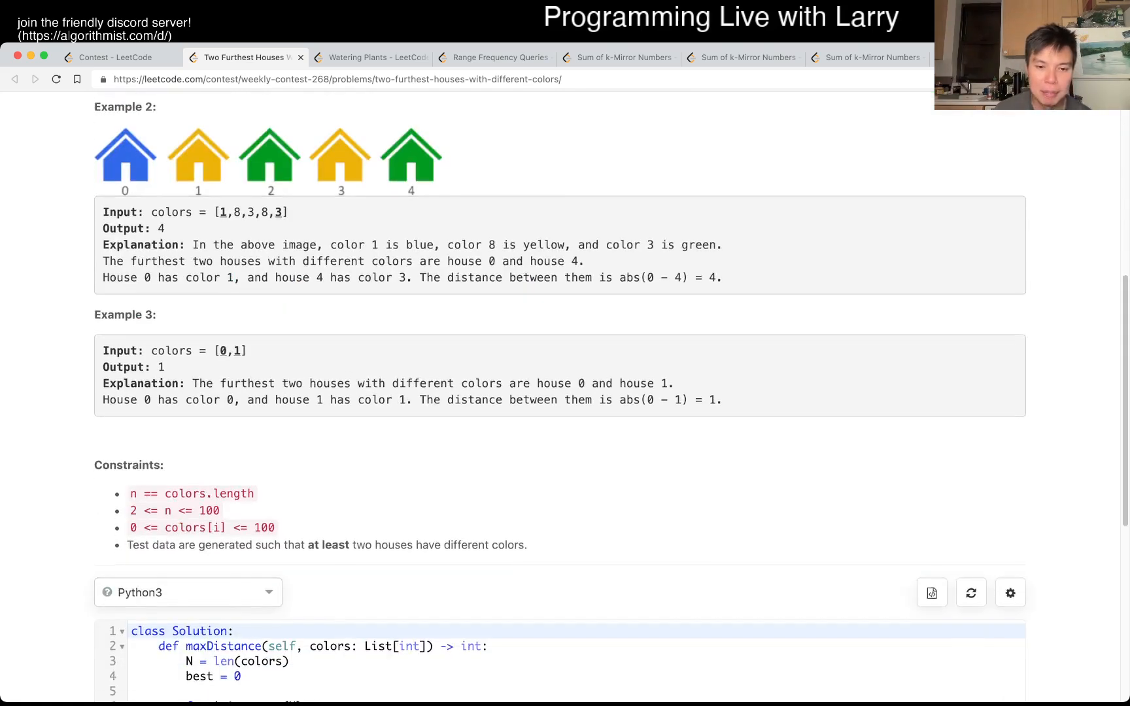
pyautogui.scroll(-3)
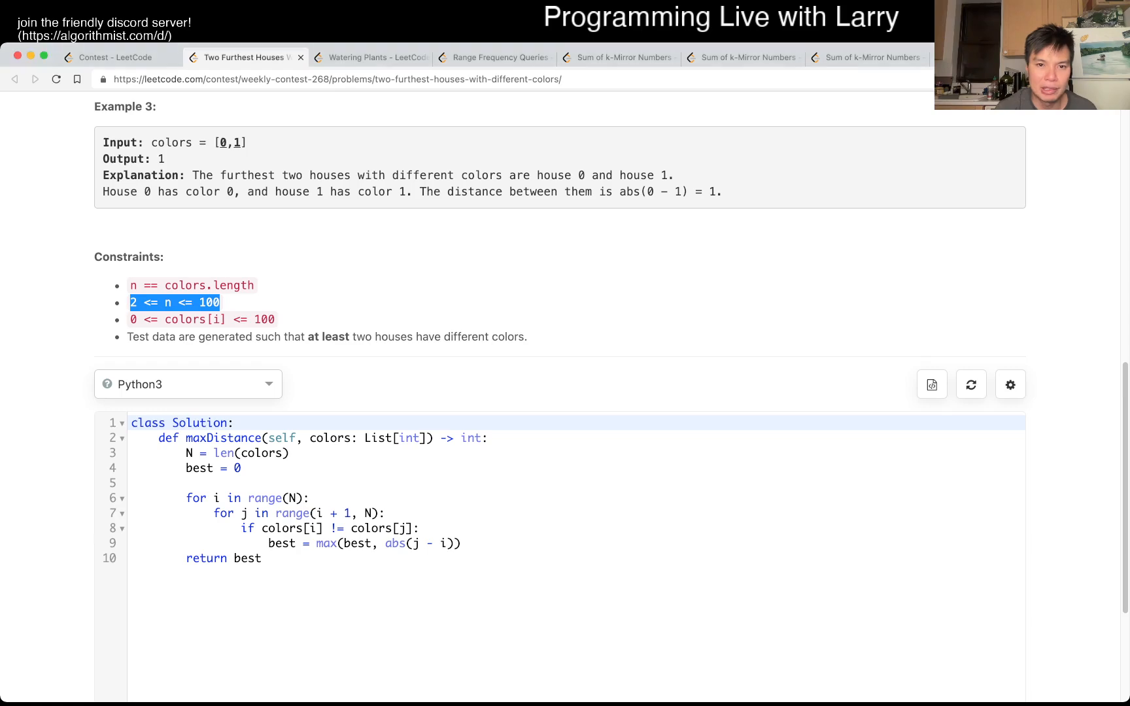
pyautogui.scroll(-3)
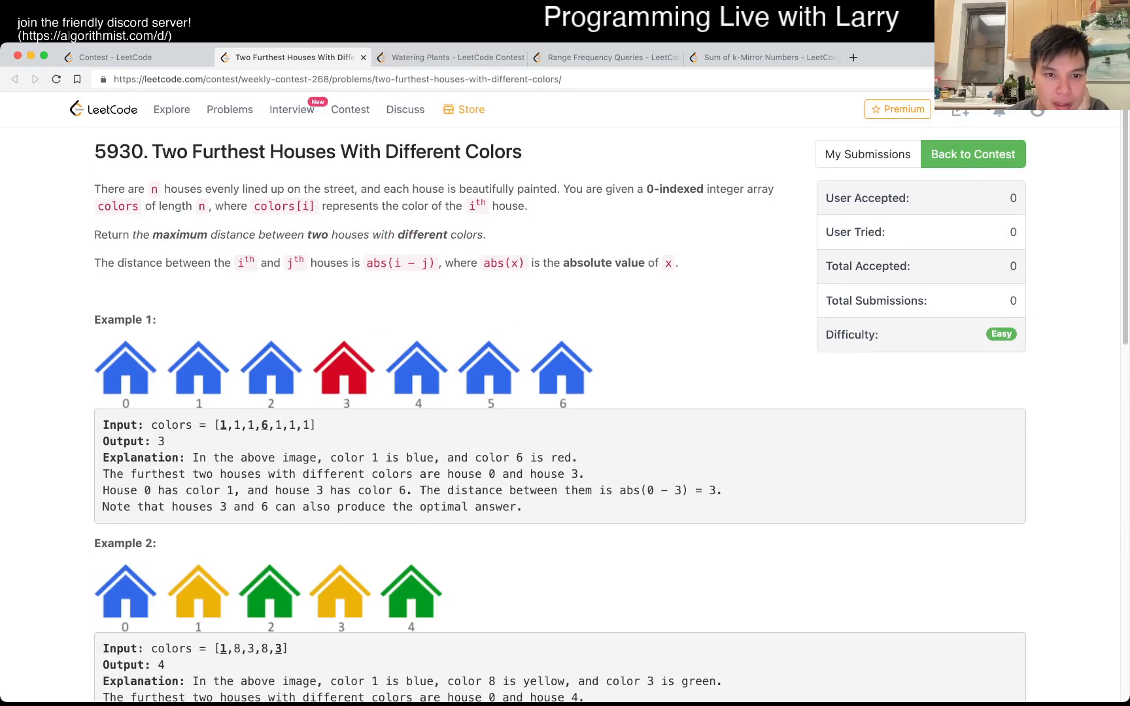
pyautogui.scroll(-3)
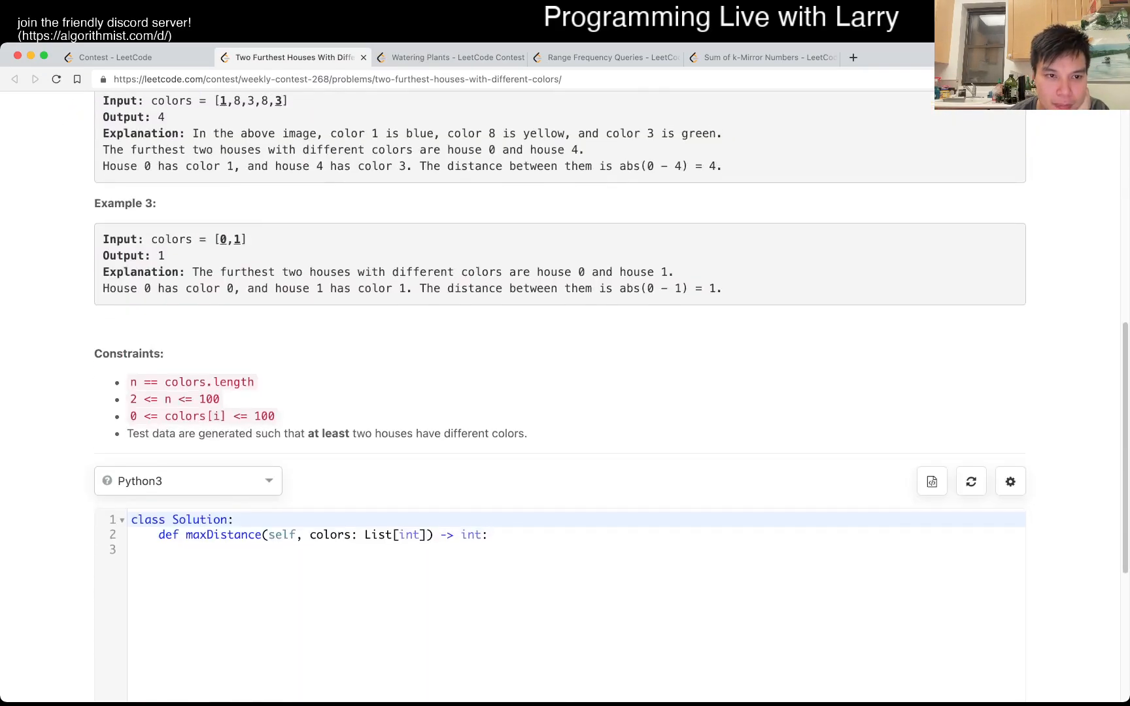
pyautogui.scroll(-3)
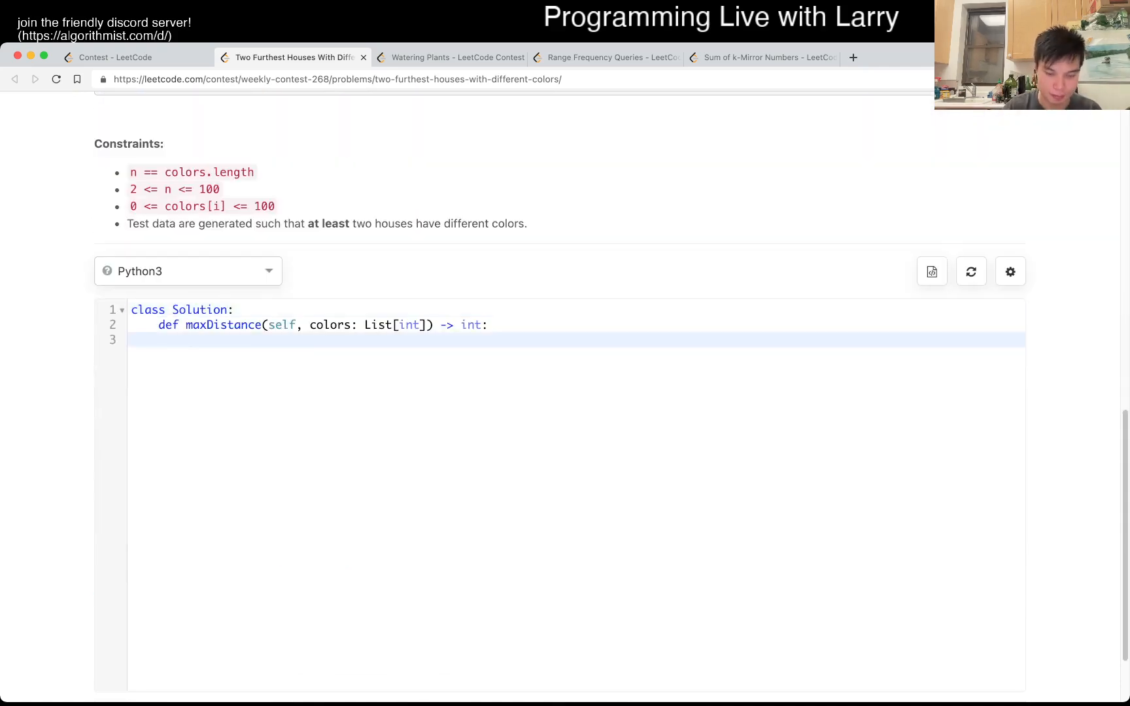
# Start the solution with N = len(colors) and an inner loop over range(i + 1, N)
pyautogui.write('N = len(')
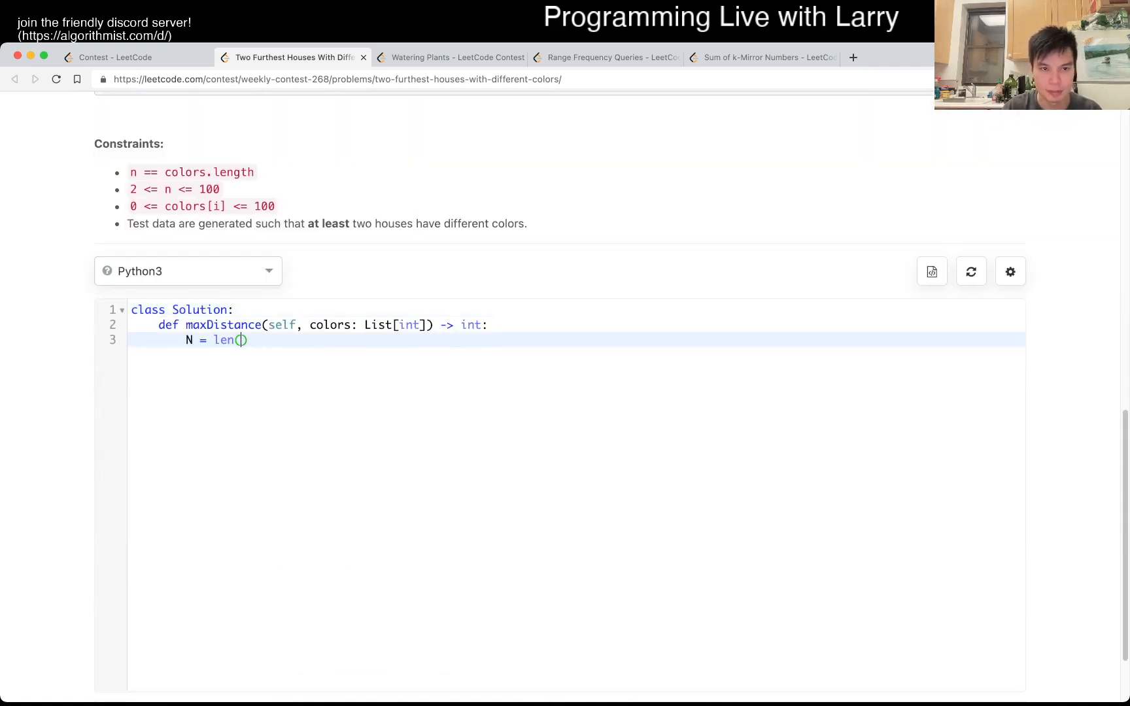
pyautogui.write('colors')
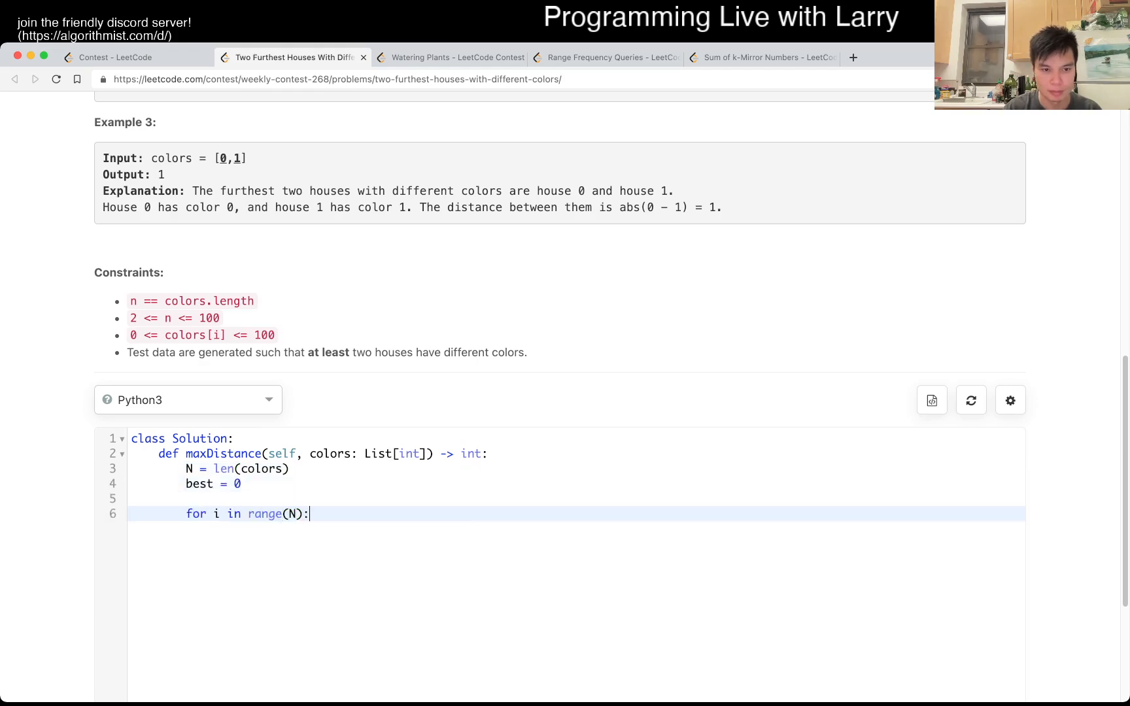
pyautogui.write('for j in range(')
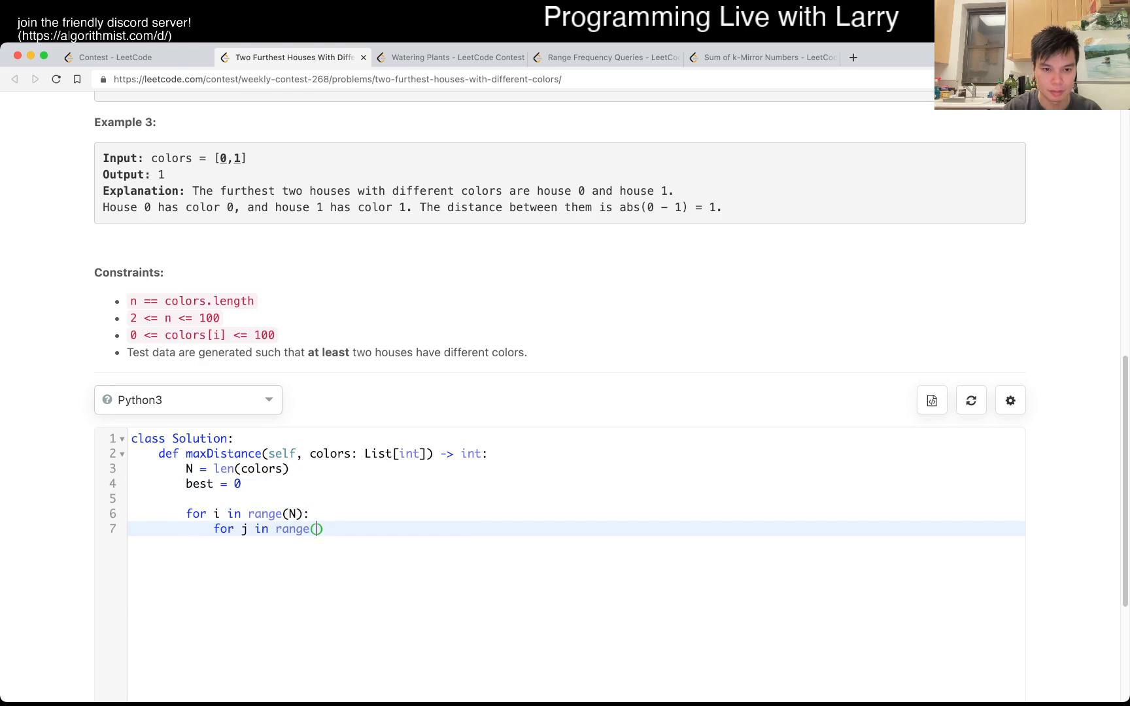
pyautogui.write('i + 1, N')
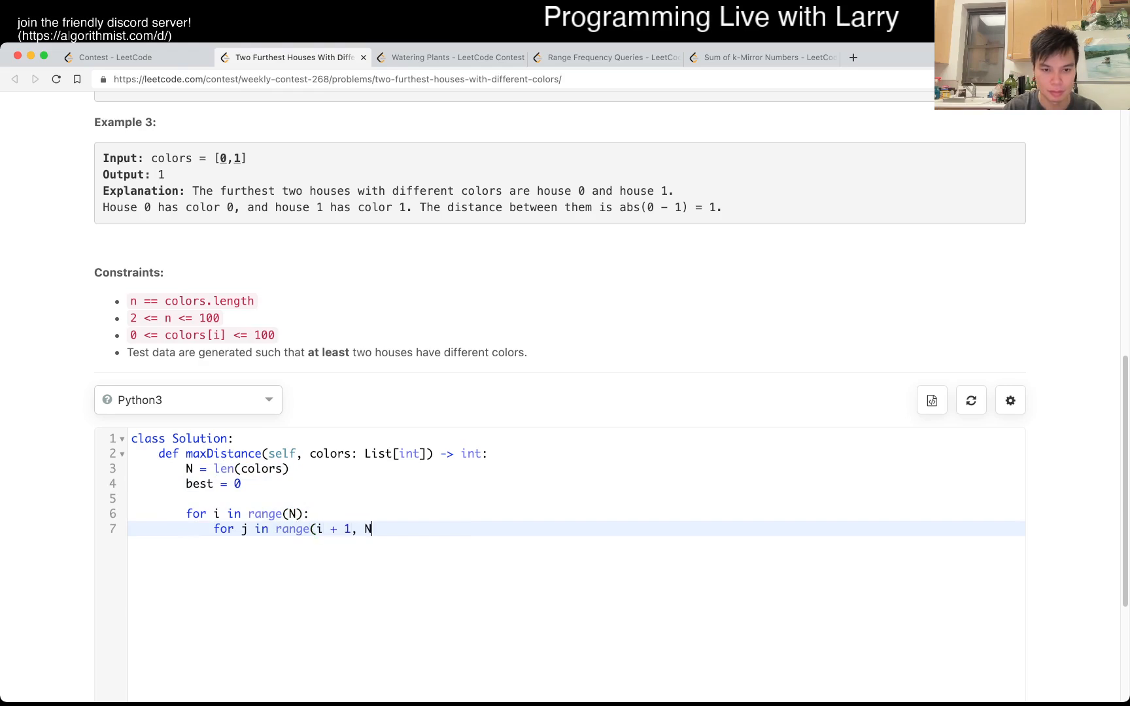
pyautogui.write('):')
pyautogui.write('if colors[i')
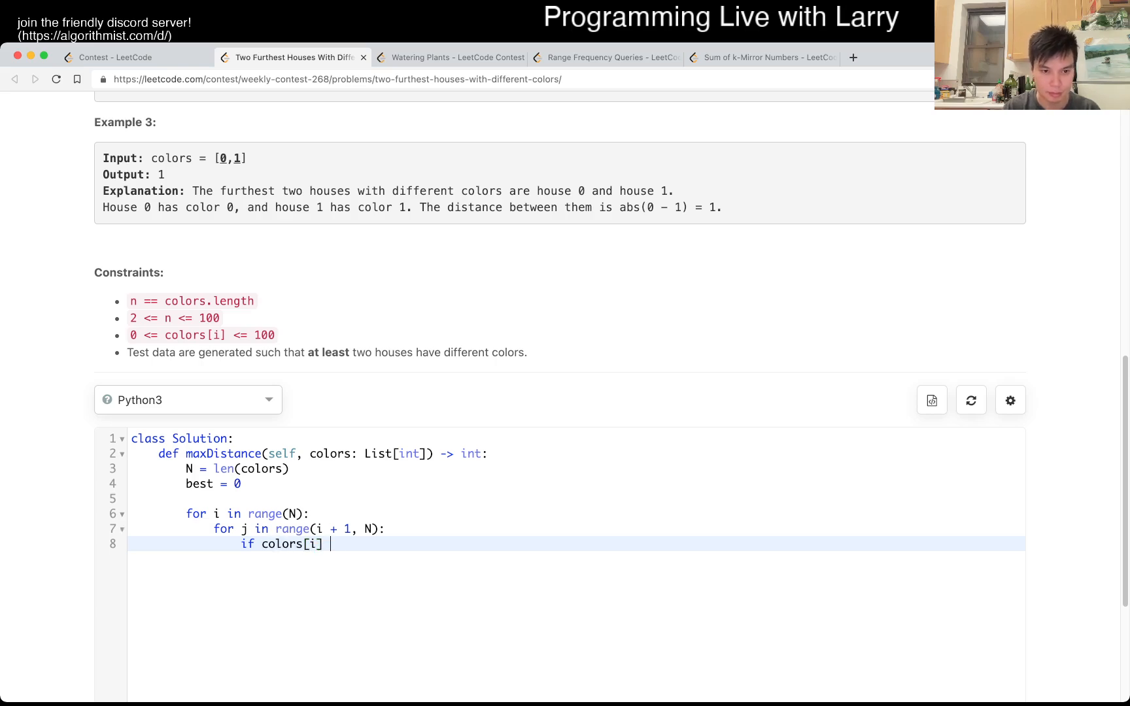
# When colors[i] != colors[j], update best = max(best, abs(j - i)), then return to the contest ranking
pyautogui.write('!= colors[j]:')
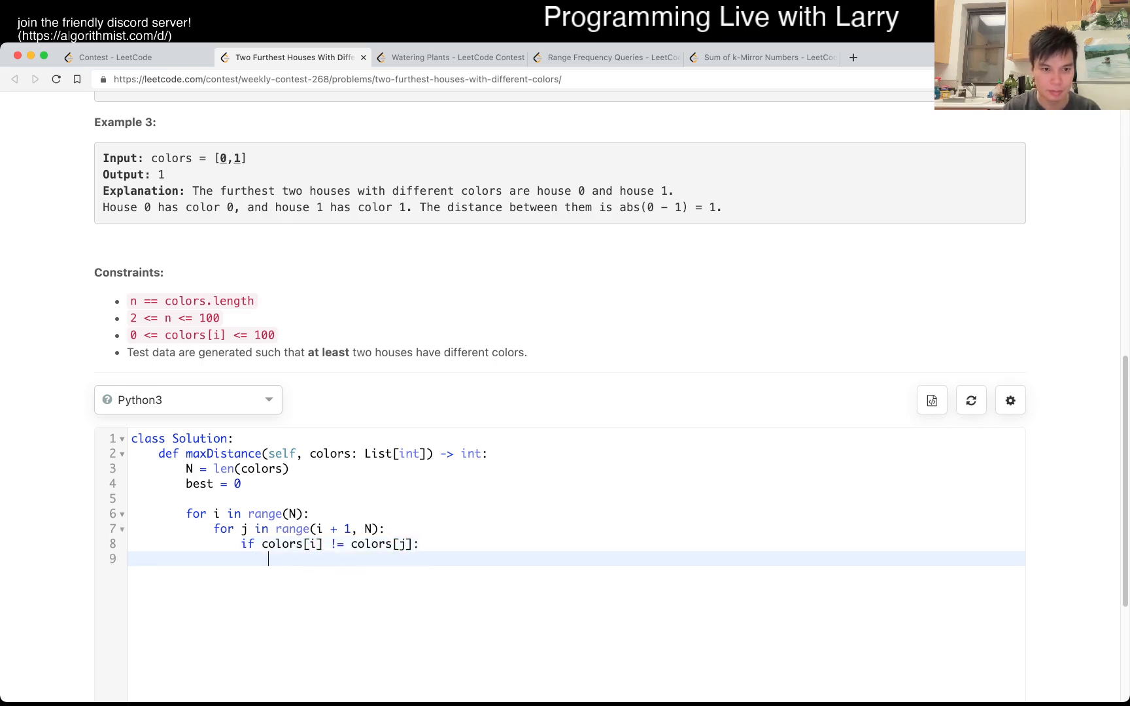
pyautogui.write('best = max(')
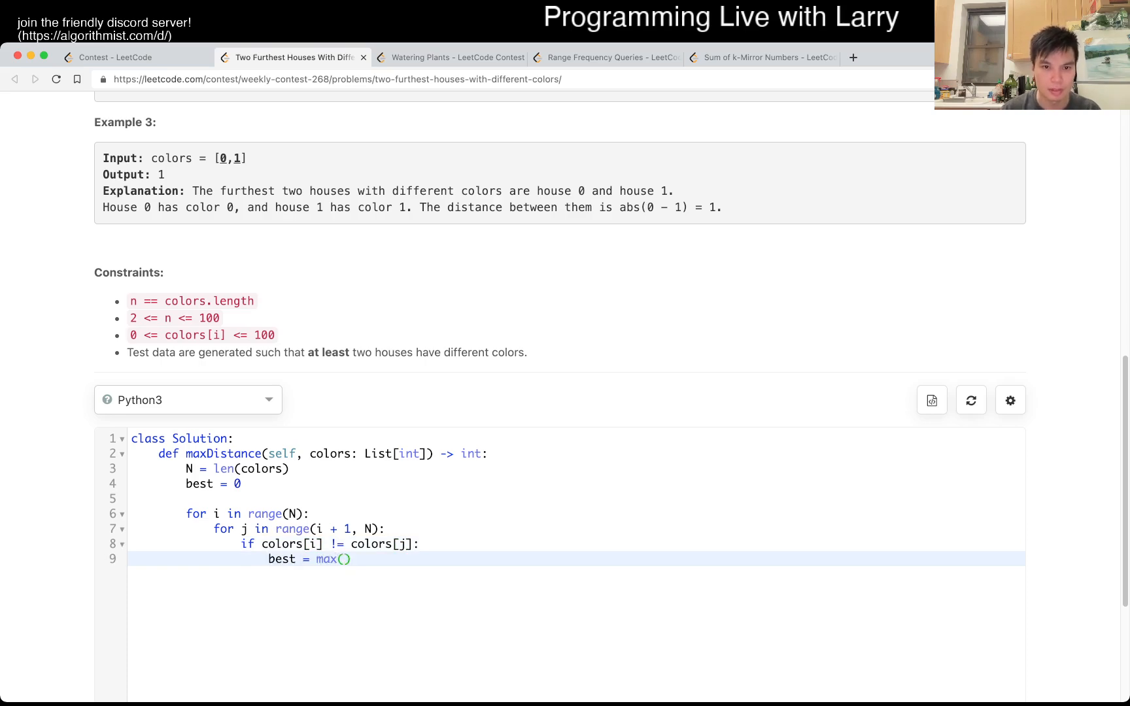
pyautogui.scroll(-3)
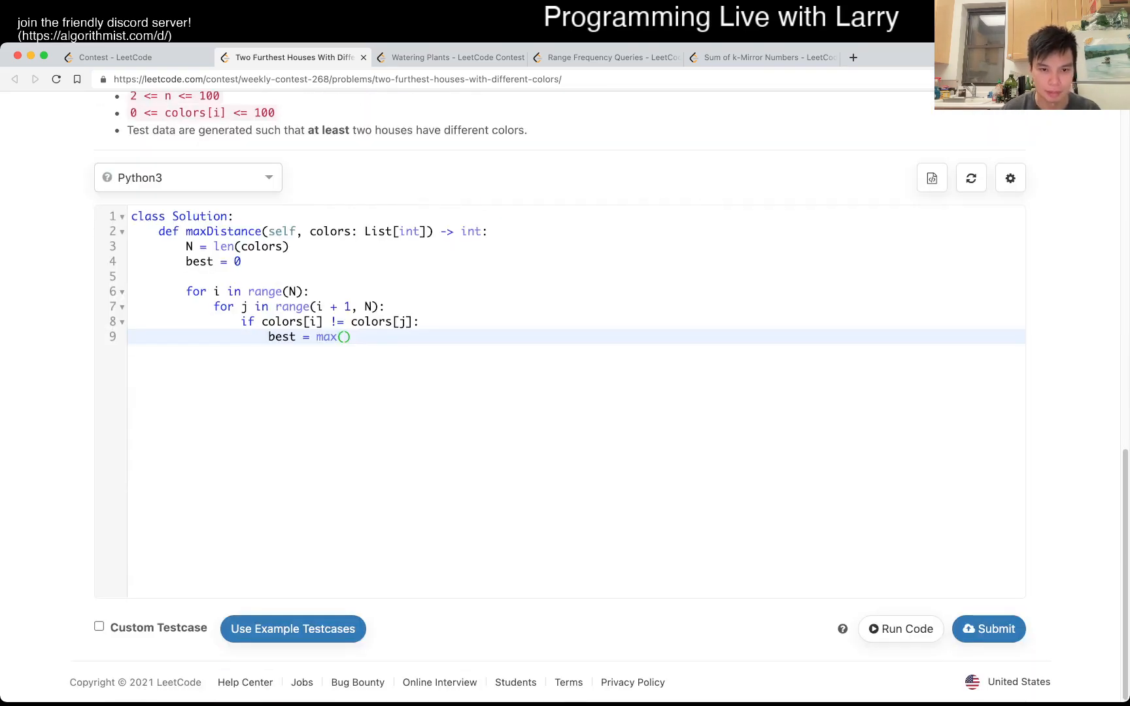
pyautogui.write('best, abs')
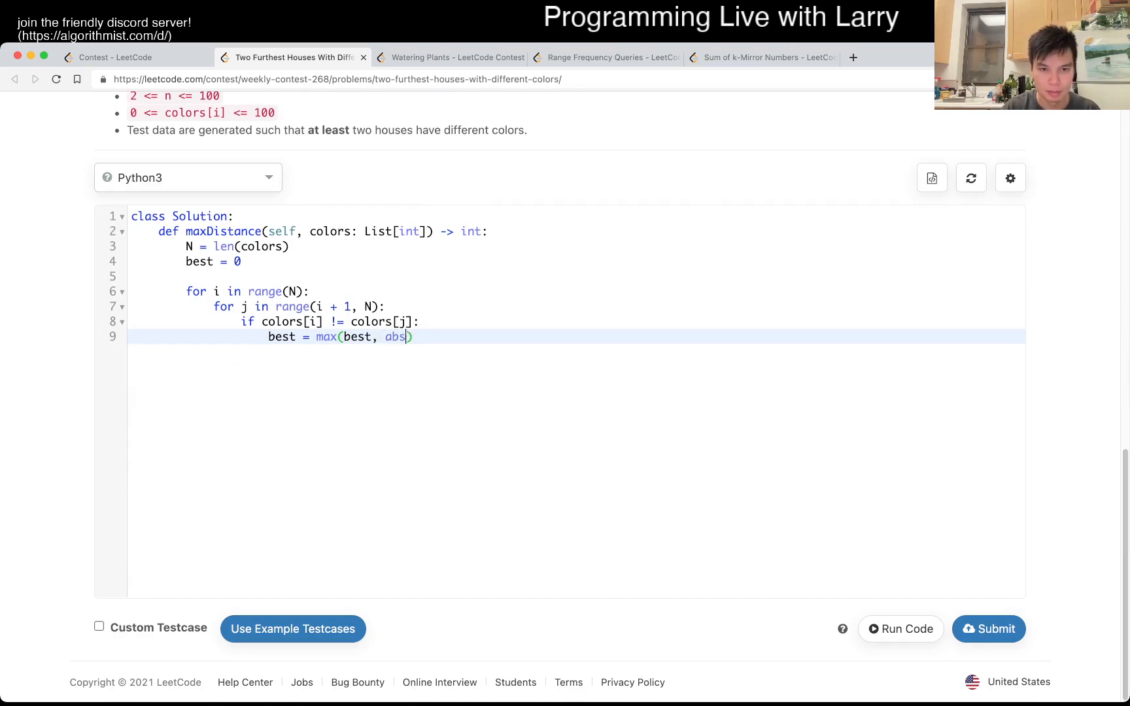
pyautogui.write('(j -')
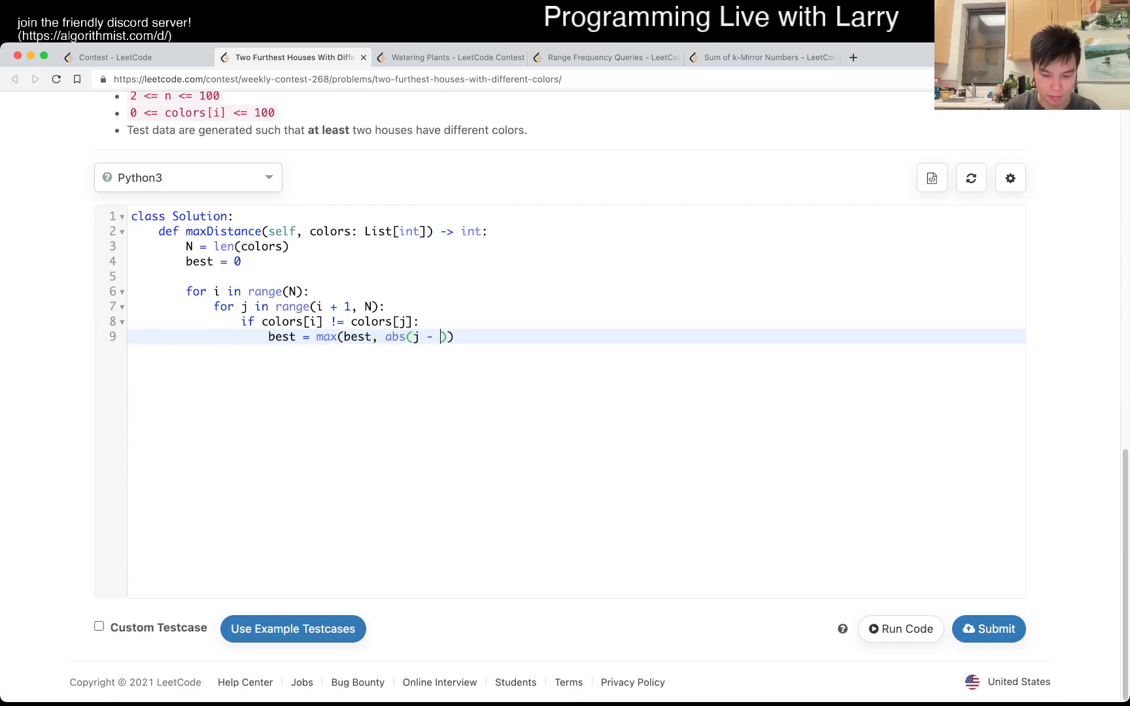
pyautogui.write('i))')
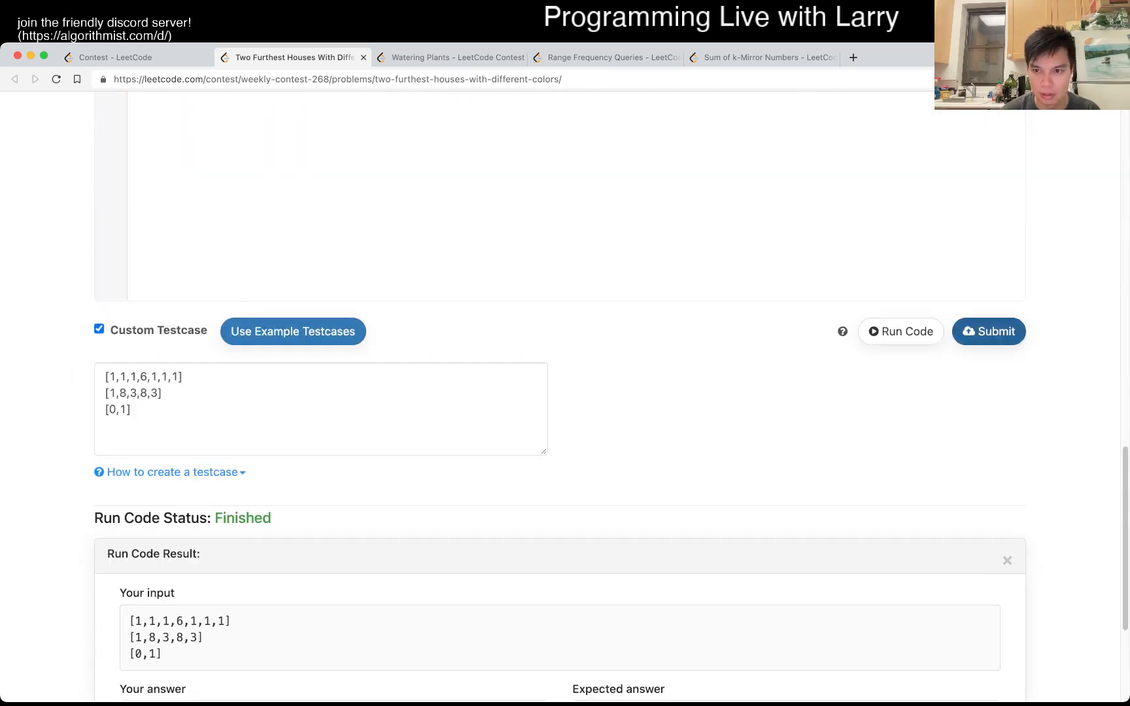
pyautogui.click(114, 57)
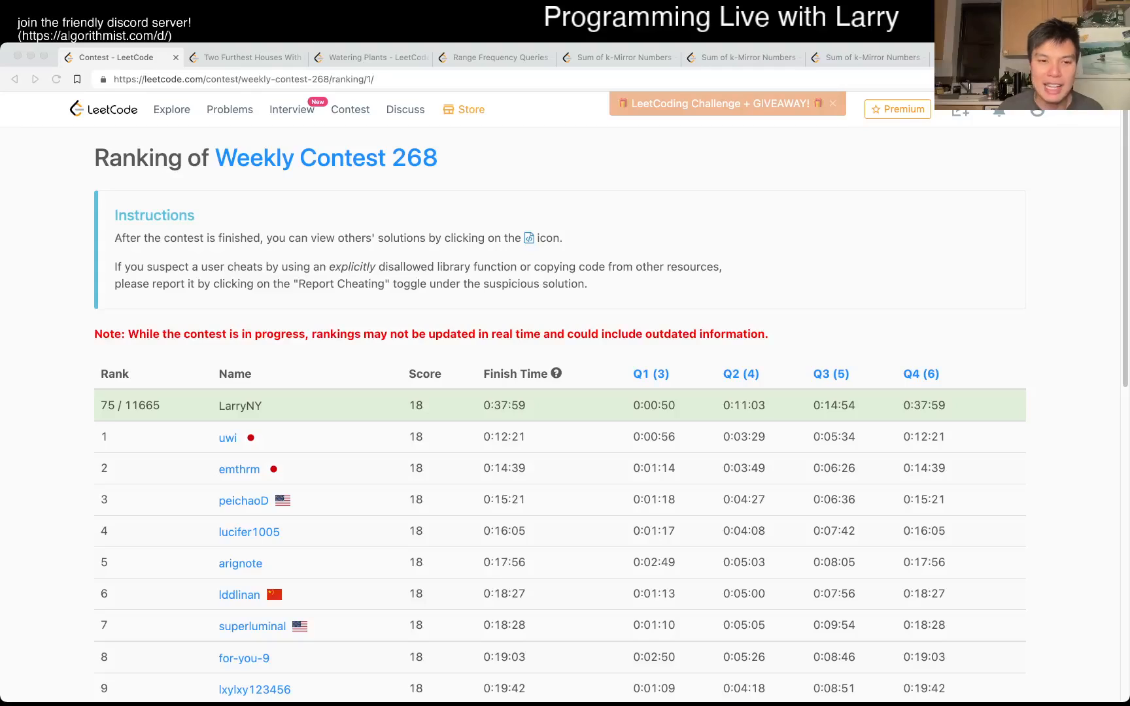